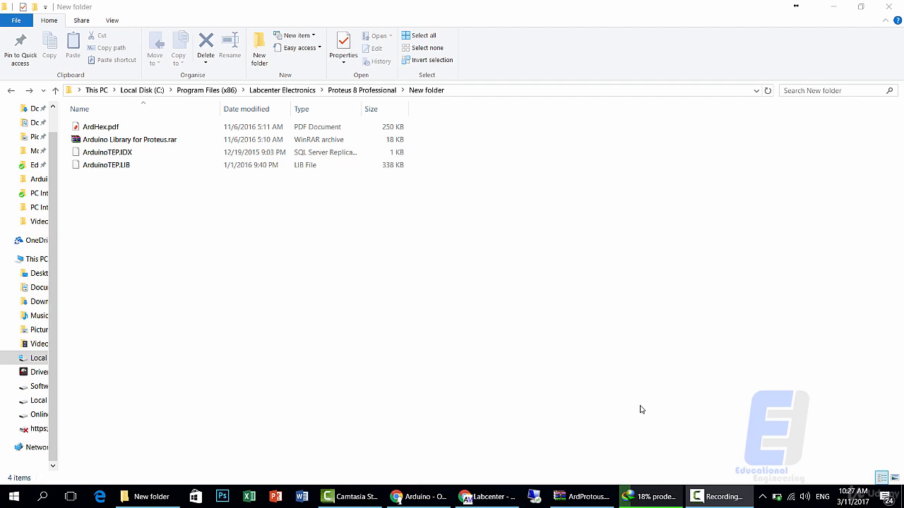
{"action": "mouse_move", "coordinate": [432, 374]}
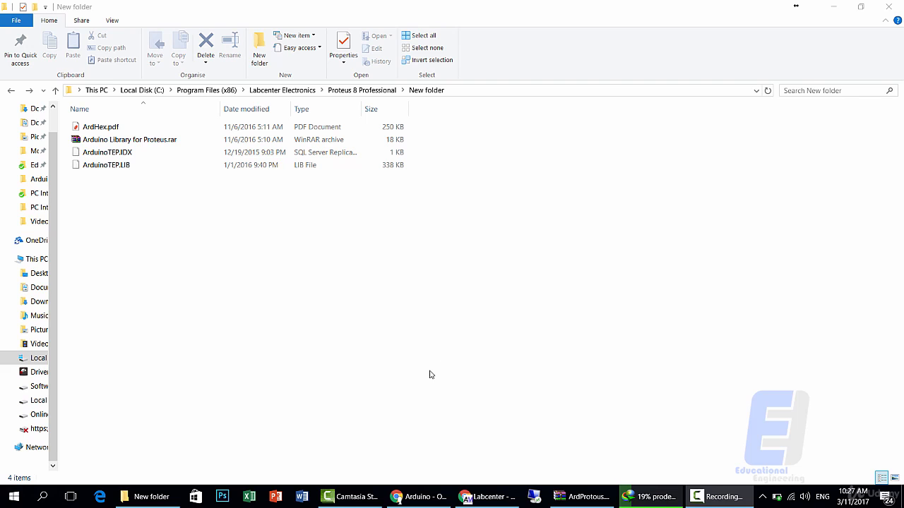
Launch a second File Explorer window from the Start menu's File Explorer entry.
{"action": "left_click", "coordinate": [12, 496]}
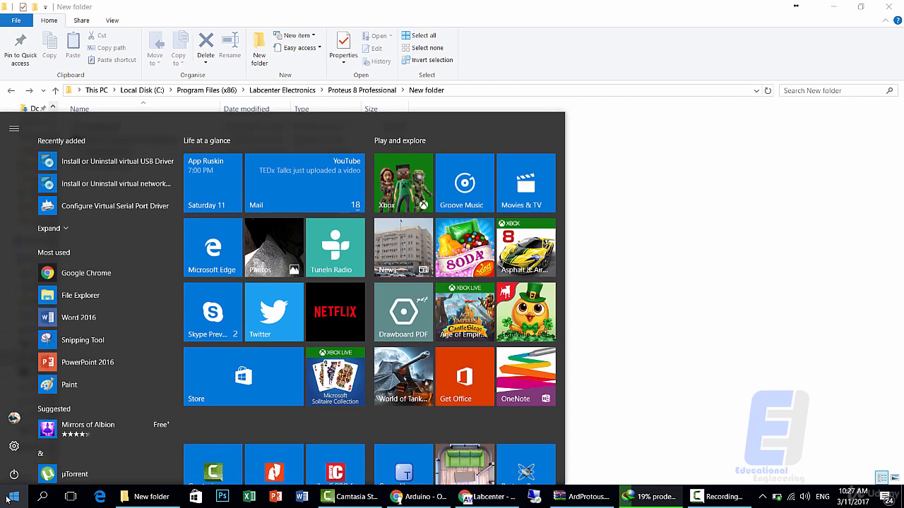
{"action": "right_click", "coordinate": [12, 496]}
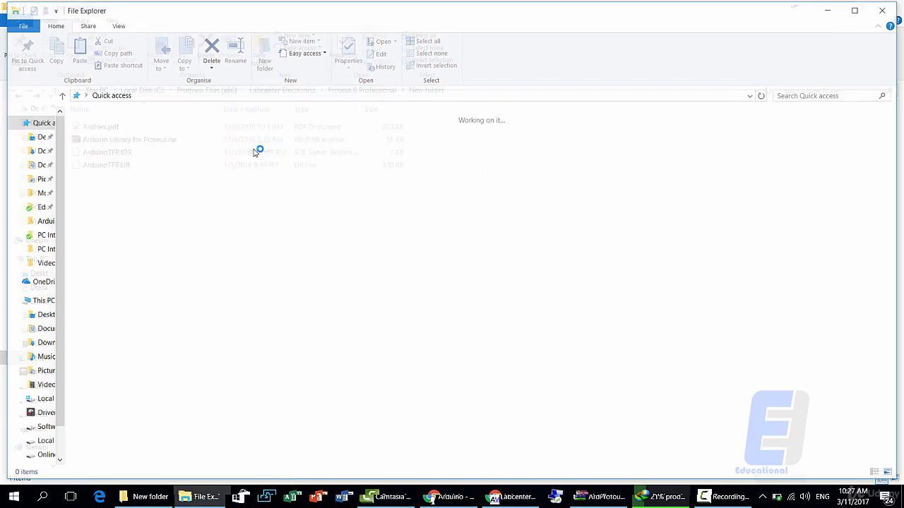
Open the C drive and go into Program Files (x86).
{"action": "left_click", "coordinate": [42, 300]}
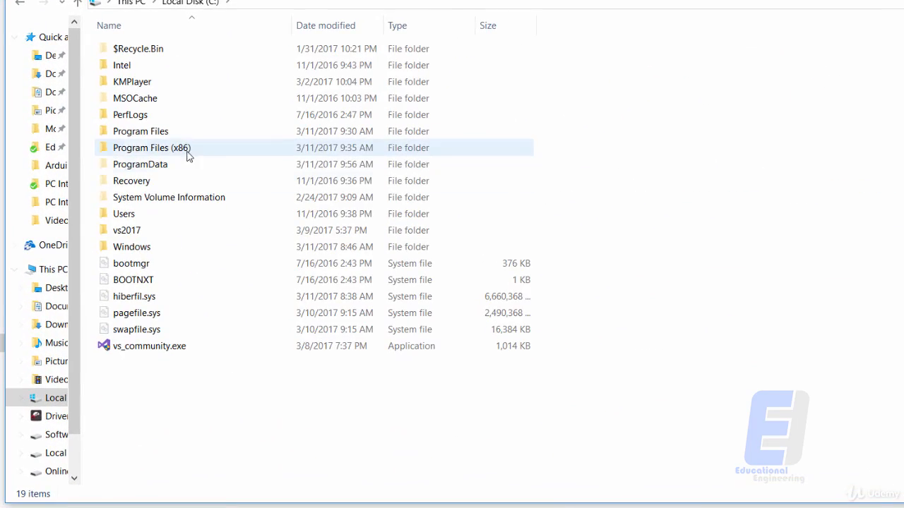
{"action": "left_click", "coordinate": [140, 131]}
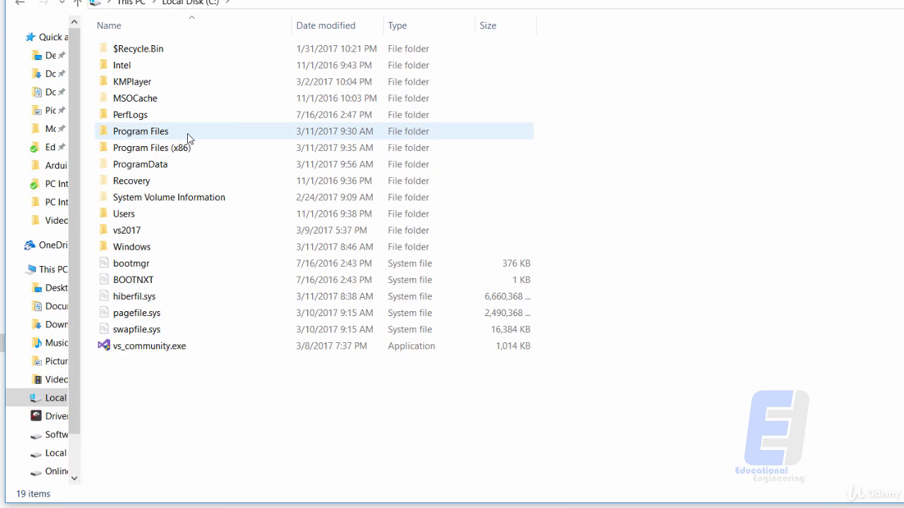
{"action": "mouse_move", "coordinate": [181, 148]}
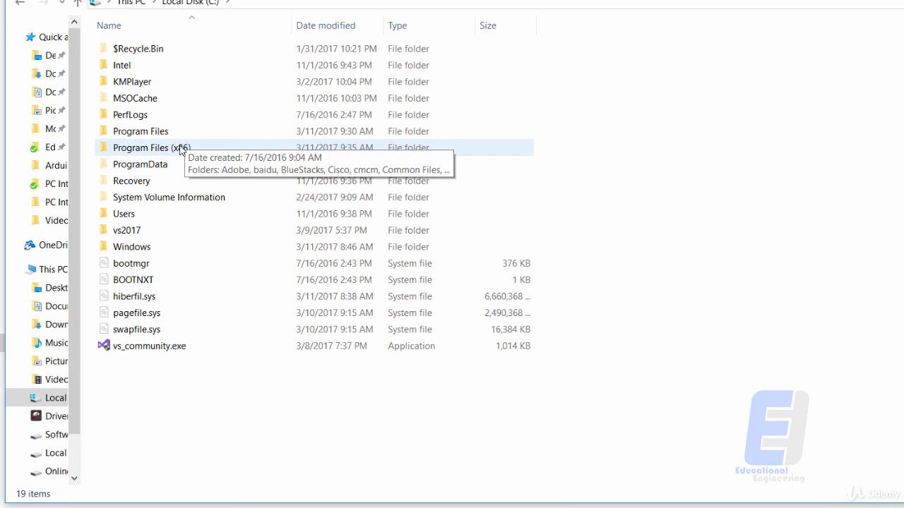
{"action": "left_click", "coordinate": [140, 131]}
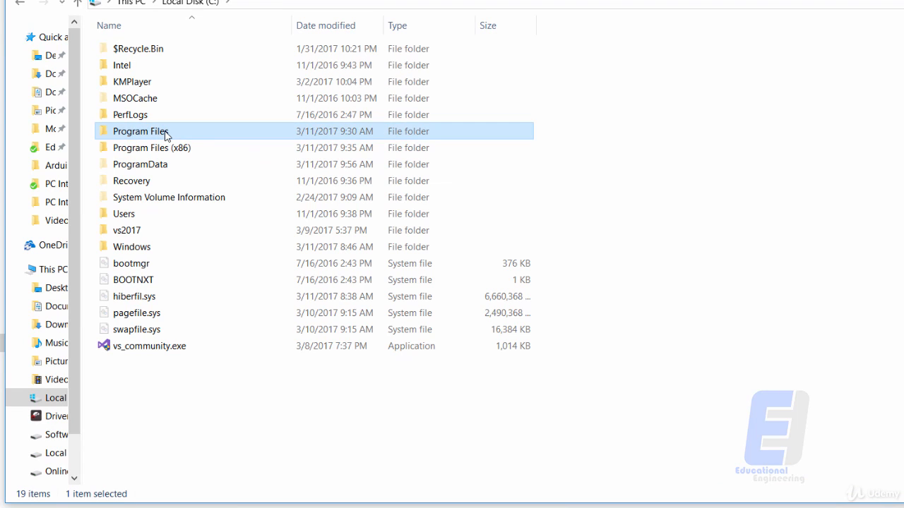
{"action": "left_click", "coordinate": [152, 148]}
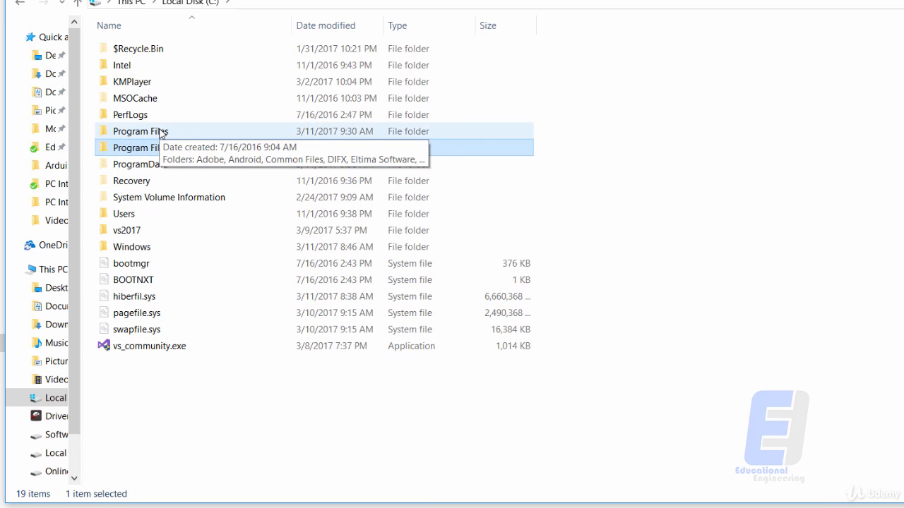
{"action": "double_click", "coordinate": [141, 130]}
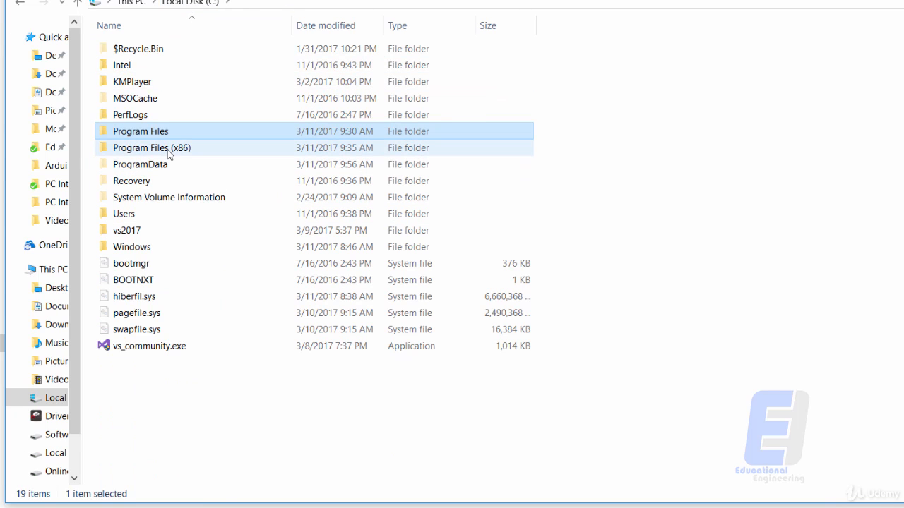
{"action": "left_click", "coordinate": [151, 147]}
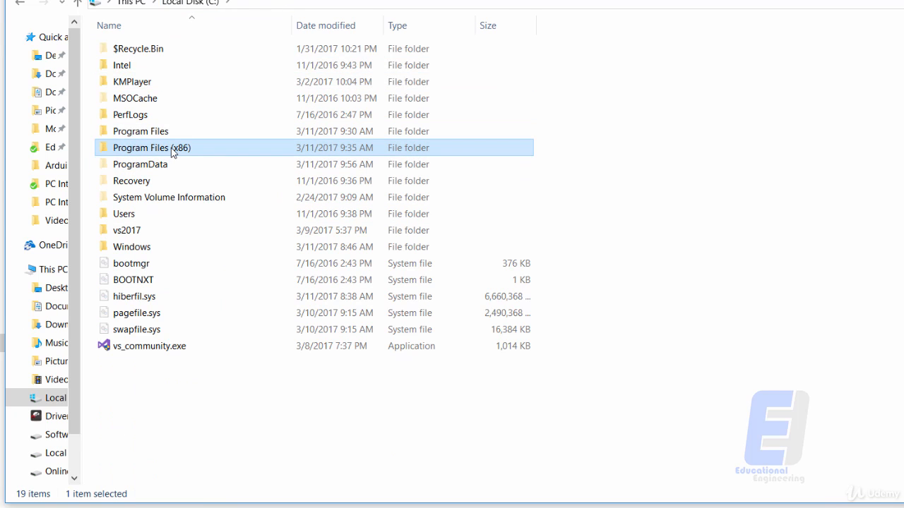
{"action": "double_click", "coordinate": [151, 147]}
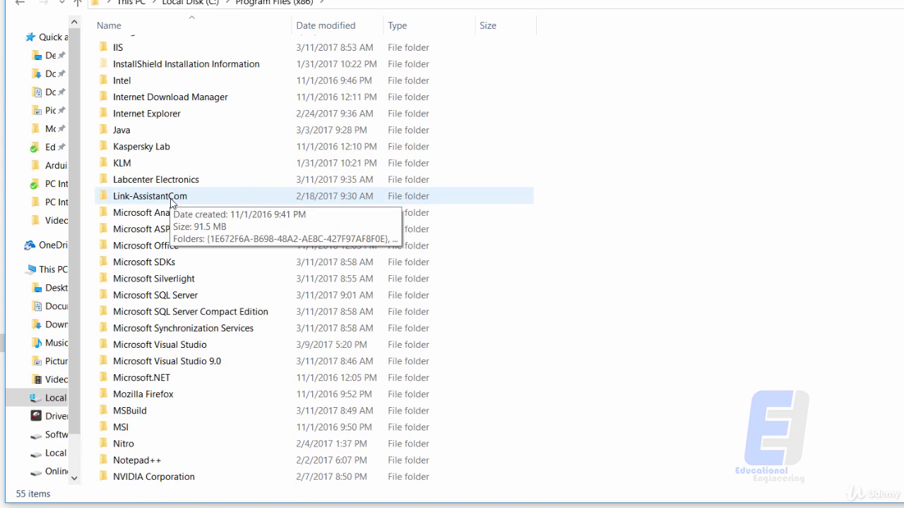
Open Labcenter Electronics, then Proteus 8 Professional, then its LIBRARY folder.
{"action": "double_click", "coordinate": [156, 179]}
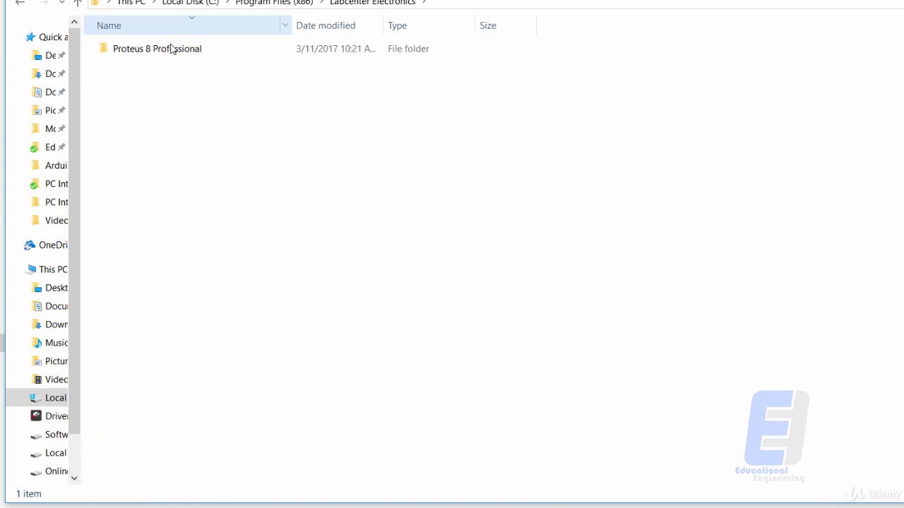
{"action": "double_click", "coordinate": [156, 49]}
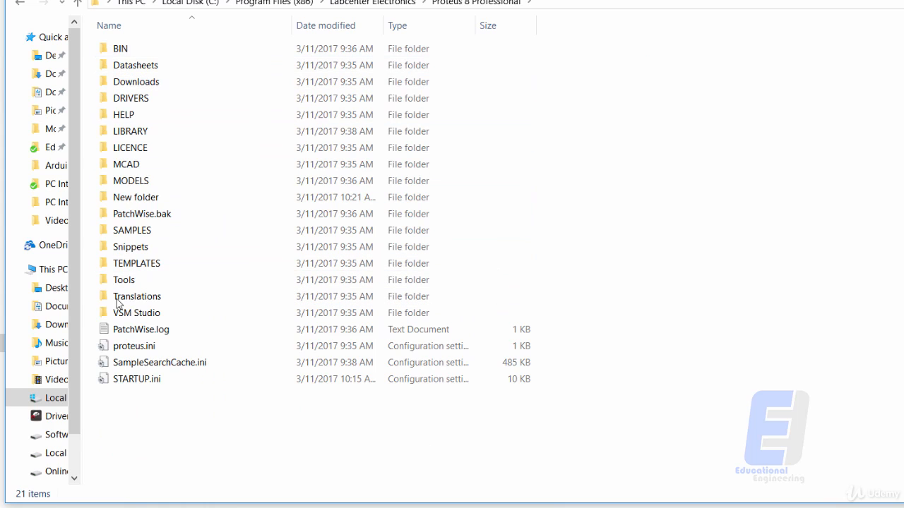
{"action": "left_click", "coordinate": [130, 97]}
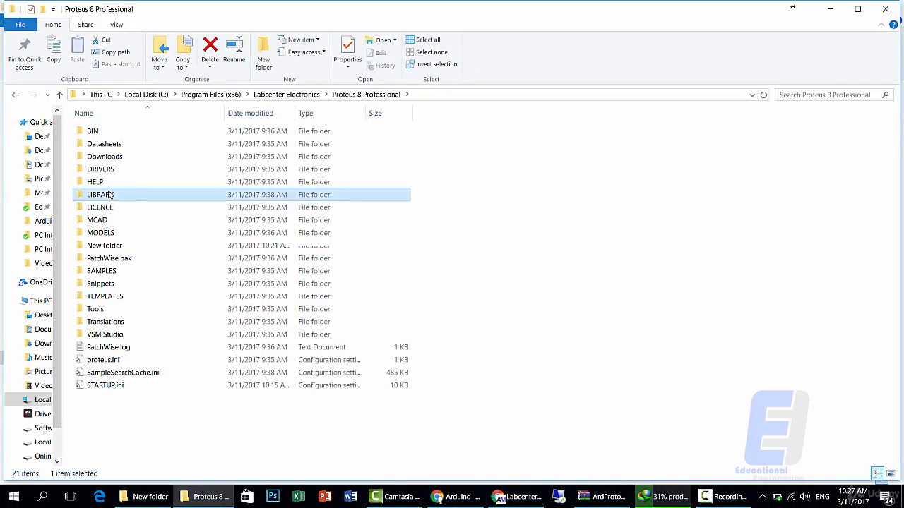
{"action": "double_click", "coordinate": [99, 194]}
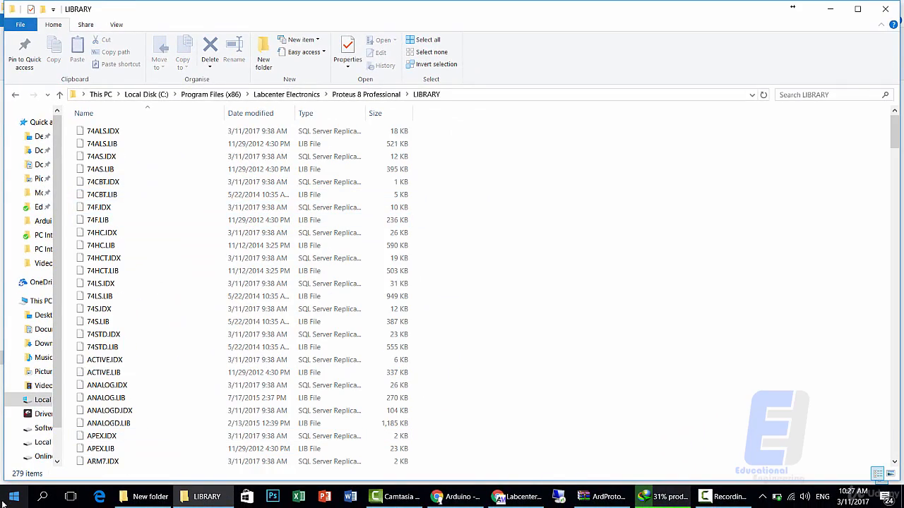
Follow the Proteus Start shortcut's file location to reach the folder holding the ArduinoTEP files.
{"action": "left_click", "coordinate": [12, 497]}
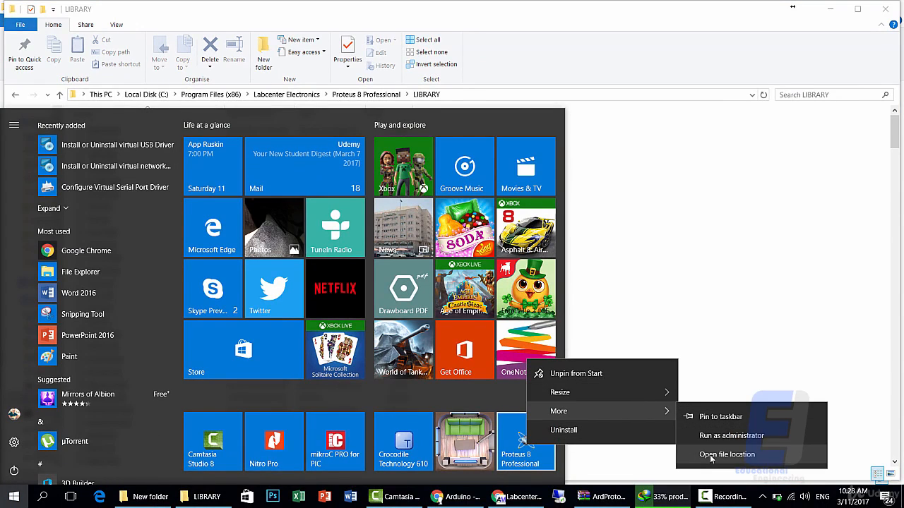
{"action": "left_click", "coordinate": [726, 454]}
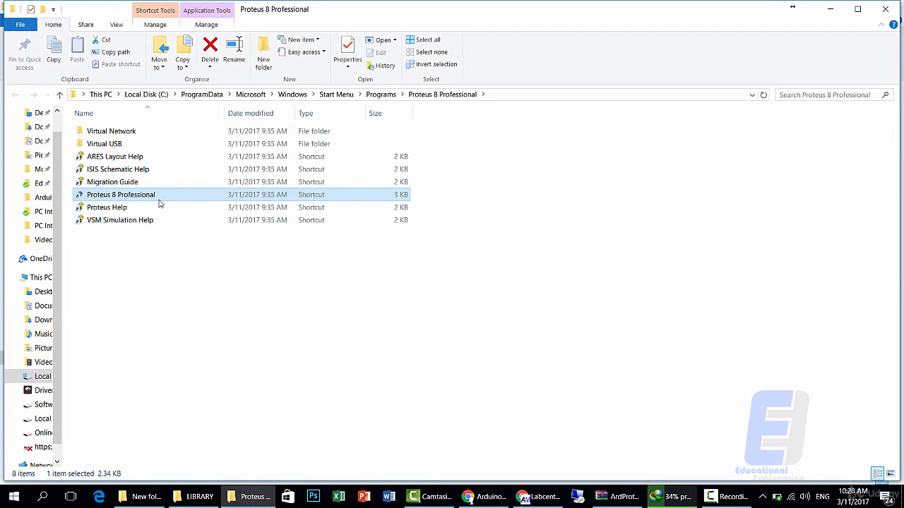
{"action": "double_click", "coordinate": [120, 194]}
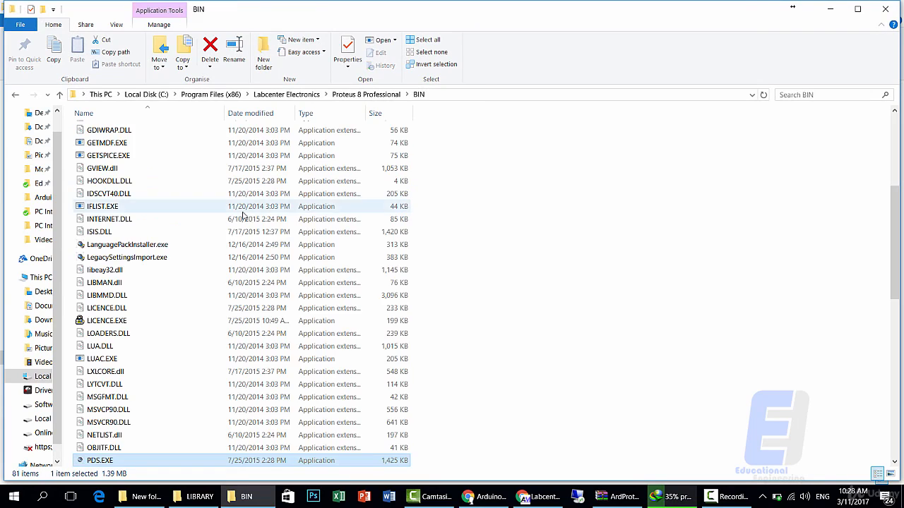
{"action": "scroll", "scroll_direction": "up", "scroll_amount": 3}
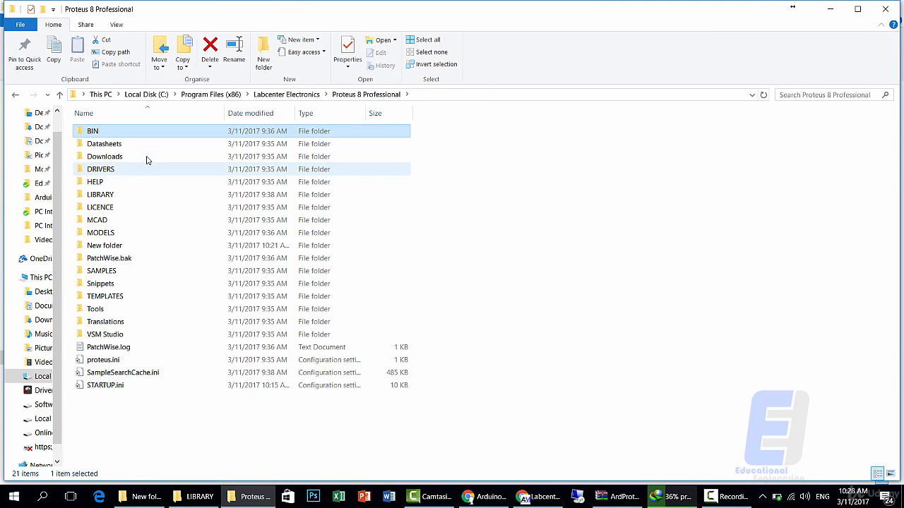
{"action": "double_click", "coordinate": [100, 194]}
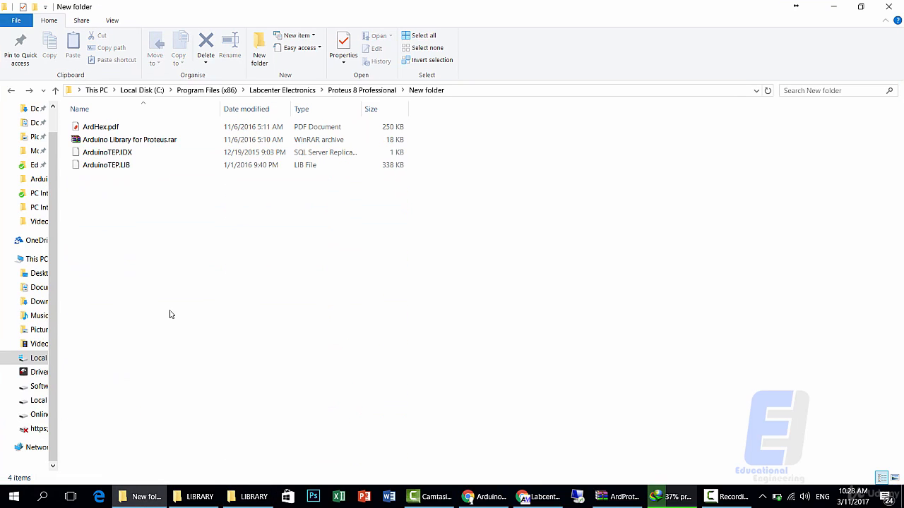
Copy ArduinoTEP.IDX and ArduinoTEP.LIB into the Proteus LIBRARY folder.
{"action": "right_click", "coordinate": [106, 152]}
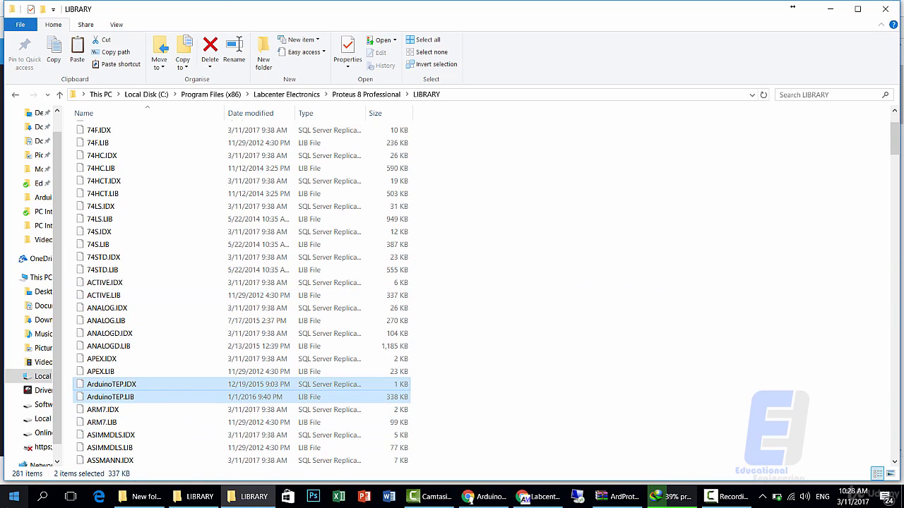
{"action": "left_click", "coordinate": [12, 496]}
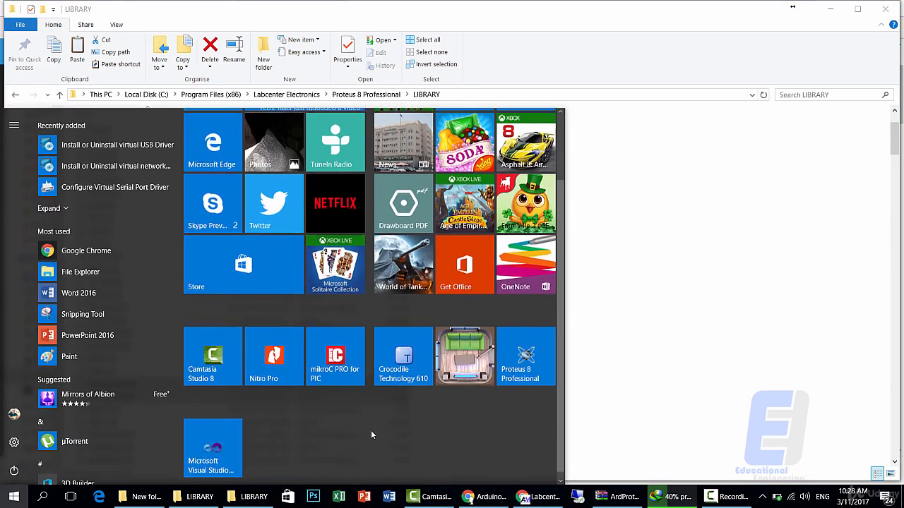
Launch Proteus 8 Professional and start a new project from the File menu.
{"action": "left_click", "coordinate": [525, 356]}
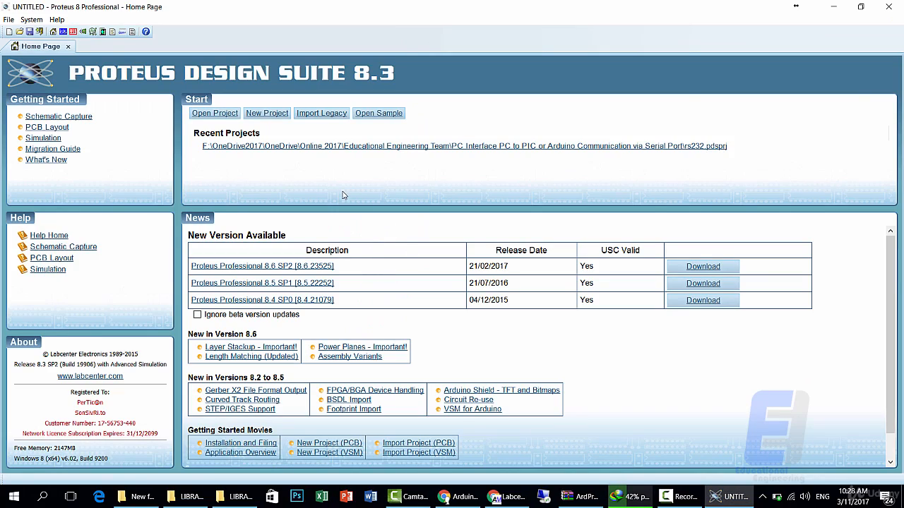
{"action": "left_click", "coordinate": [8, 19]}
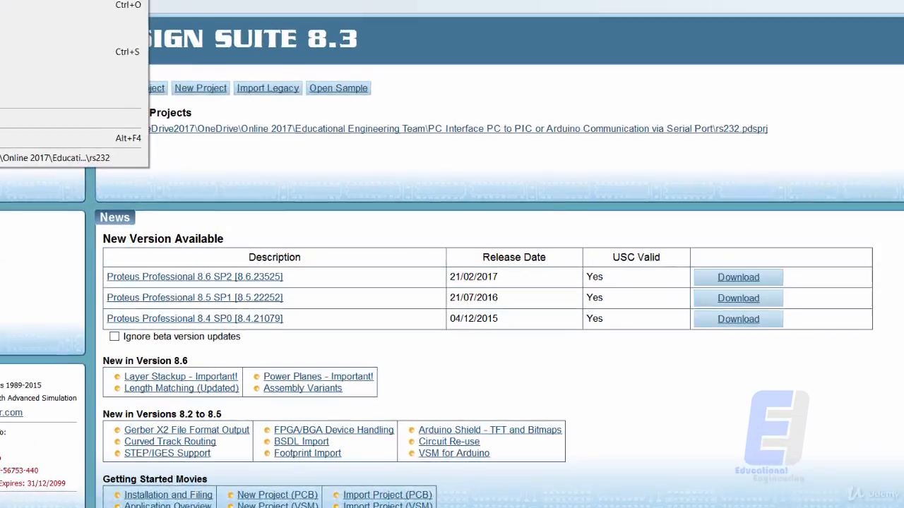
{"action": "left_click", "coordinate": [200, 88]}
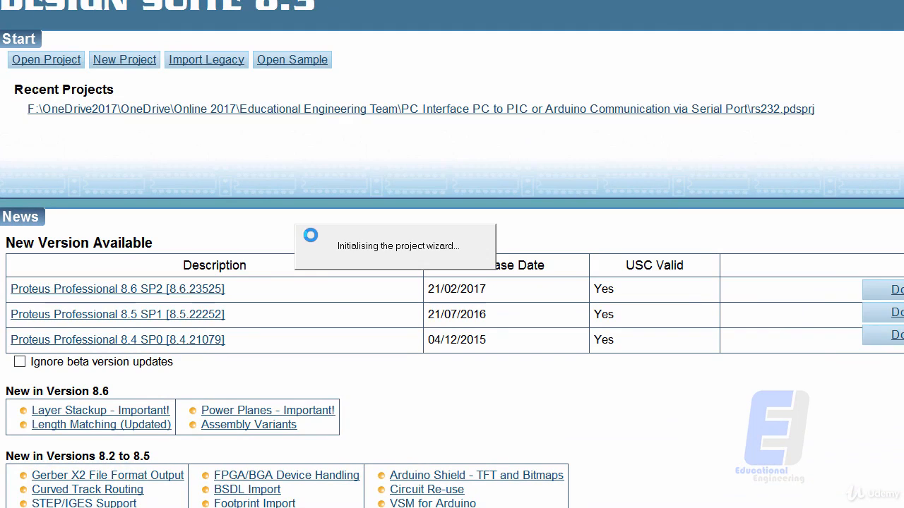
Name the project Arduino and set its save location to an arduino folder.
{"action": "left_click", "coordinate": [125, 59]}
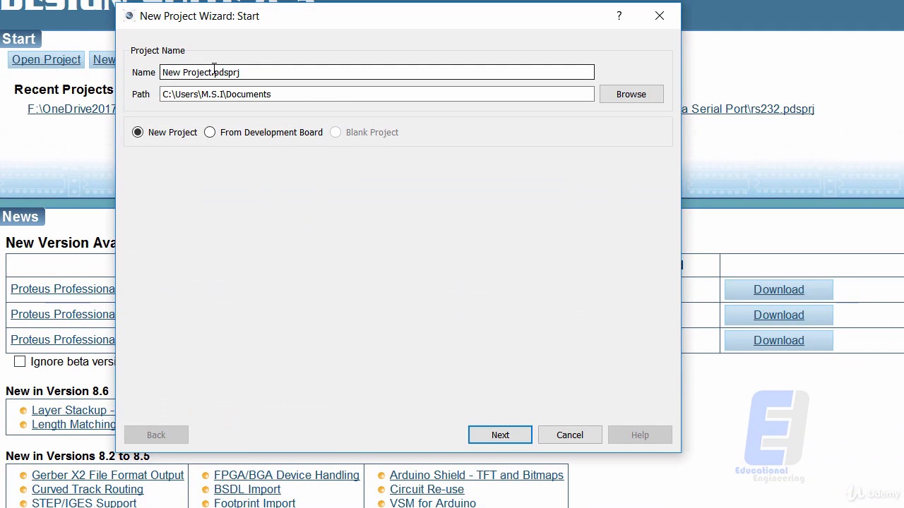
{"action": "type", "text": "Ard.pdsprj"}
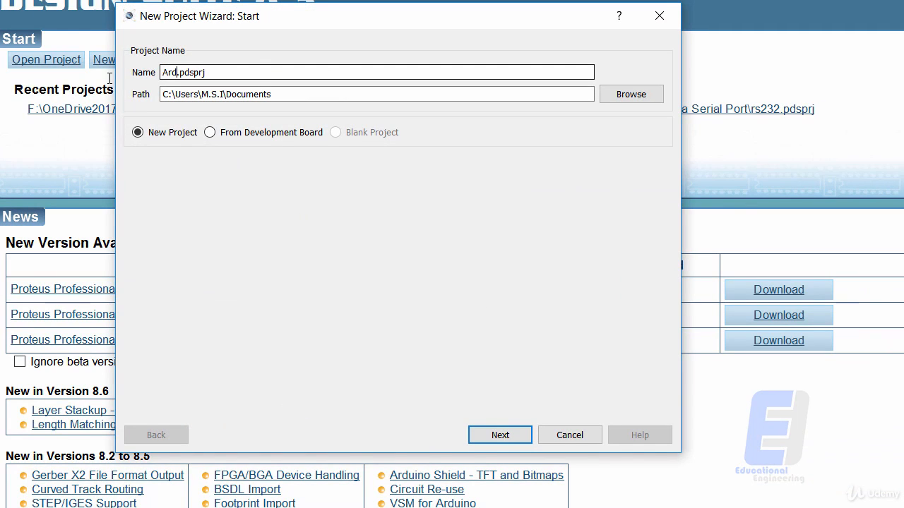
{"action": "type", "text": "uino"}
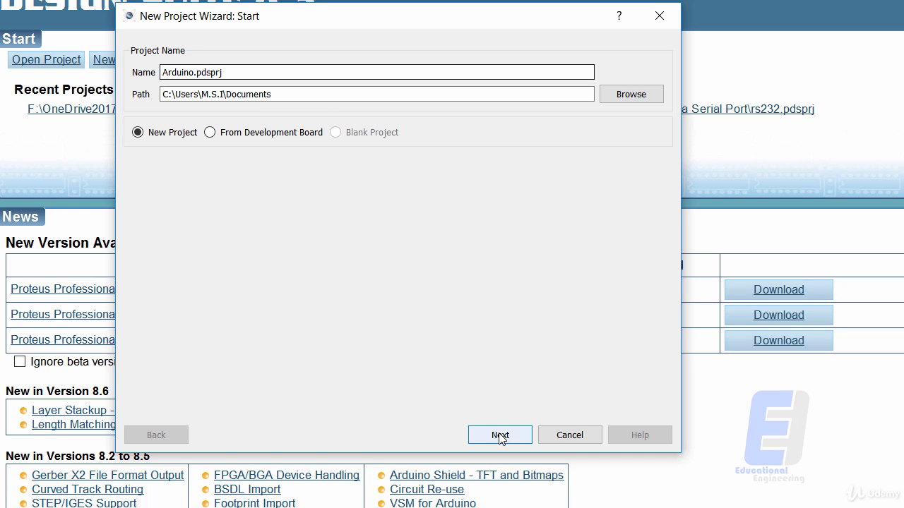
{"action": "left_click", "coordinate": [377, 94]}
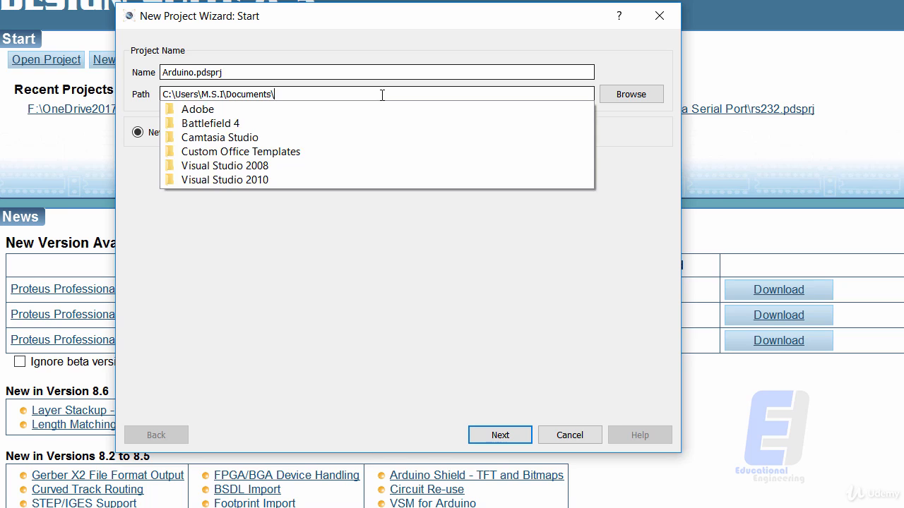
{"action": "type", "text": "arduino\\"}
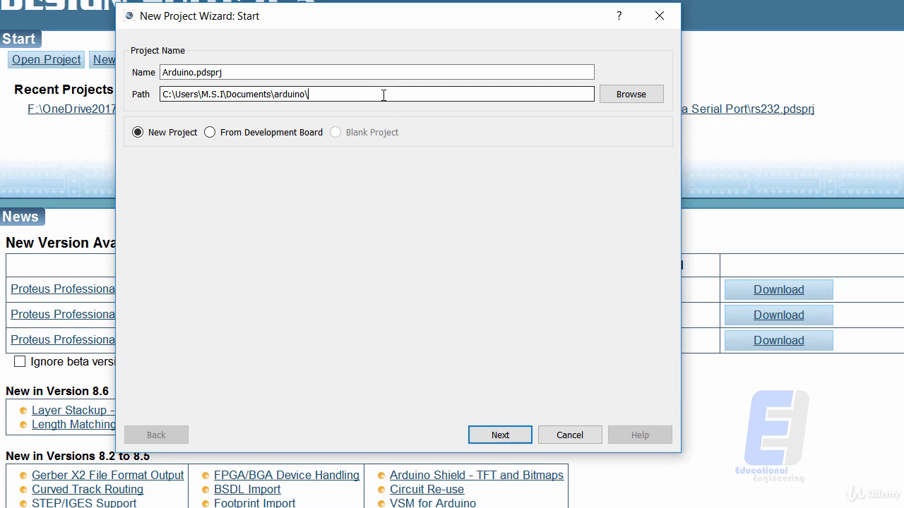
Dismiss the missing-folder warning, choose the Arduino folder, and advance through the wizard.
{"action": "left_click", "coordinate": [500, 435]}
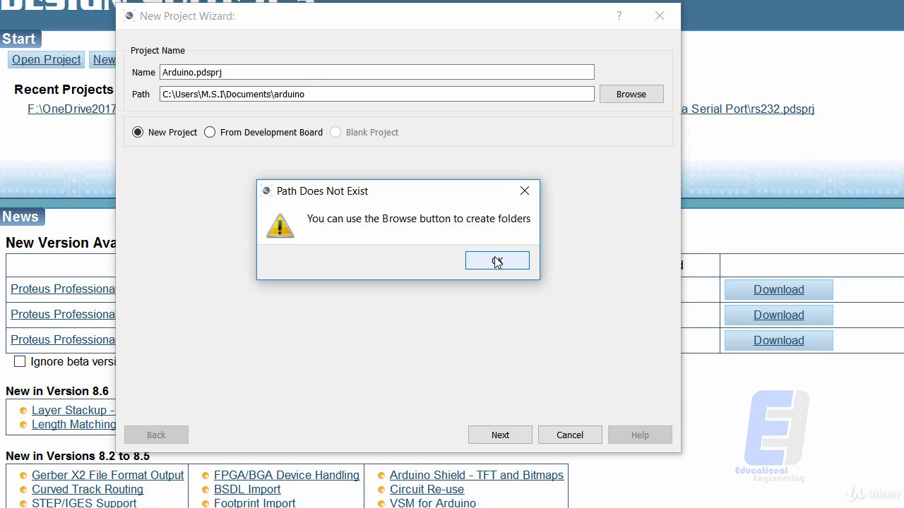
{"action": "left_click", "coordinate": [497, 261]}
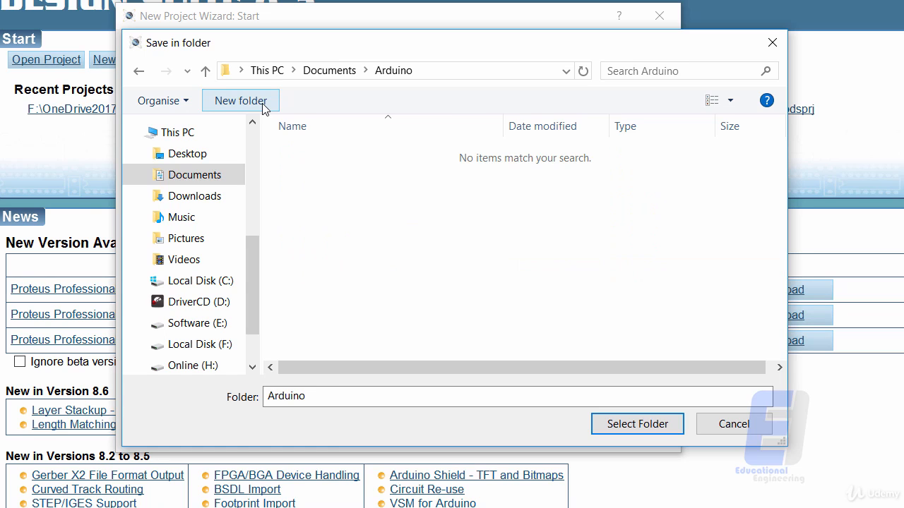
{"action": "left_click", "coordinate": [636, 424]}
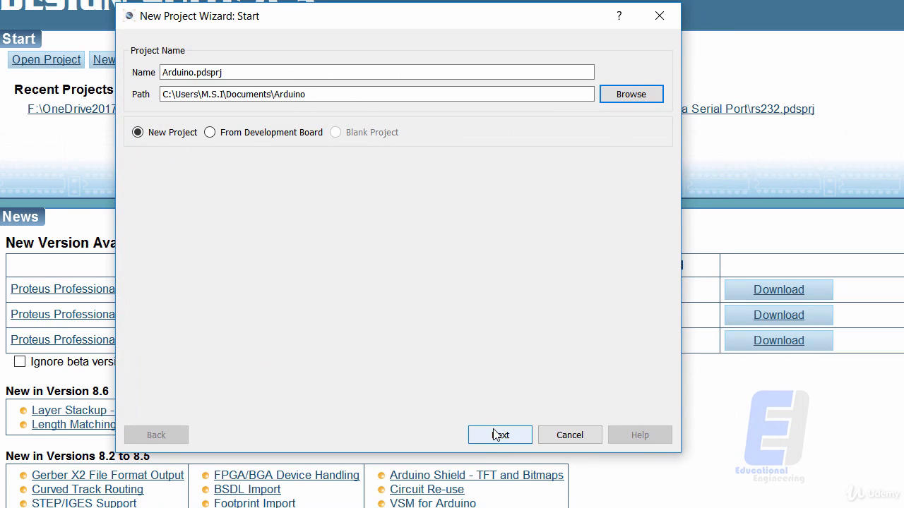
{"action": "left_click", "coordinate": [499, 435]}
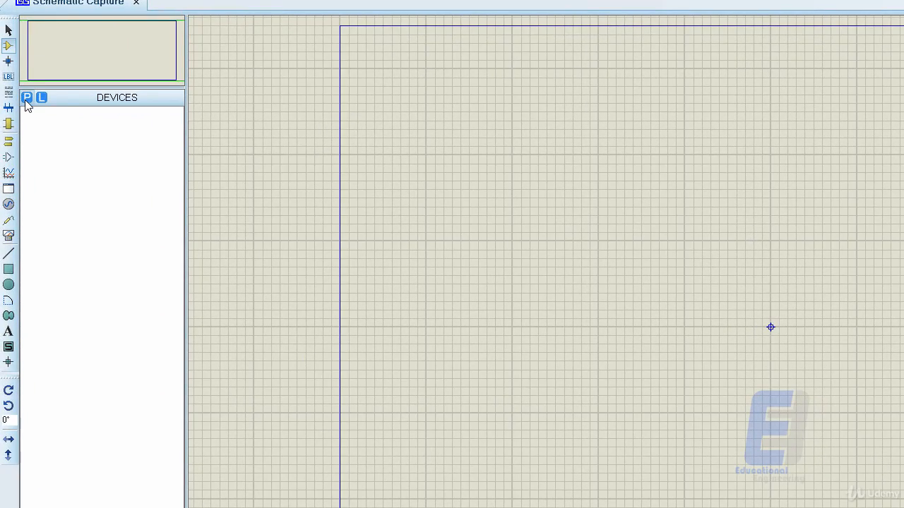
Search 'arduino' in Pick Devices and add ARDUINO UNO, LED-BIBY and RES to the device list.
{"action": "left_click", "coordinate": [27, 96]}
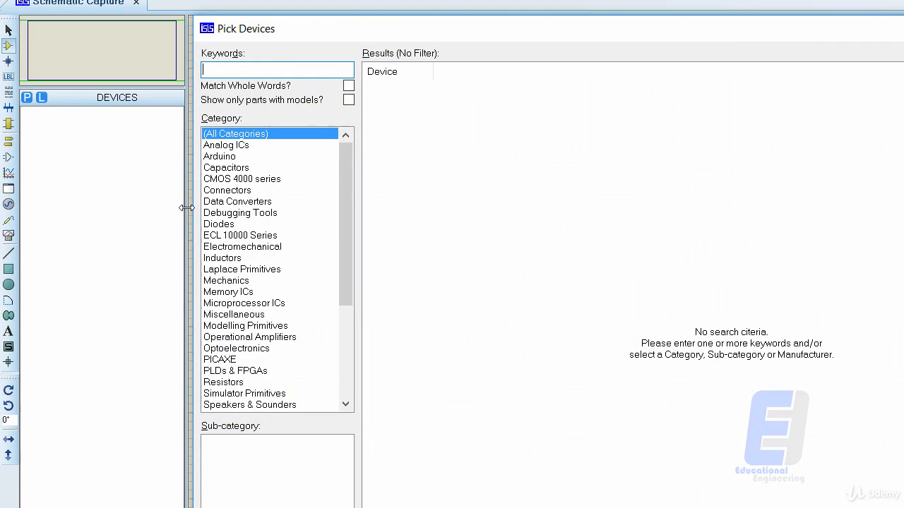
{"action": "type", "text": "arduino"}
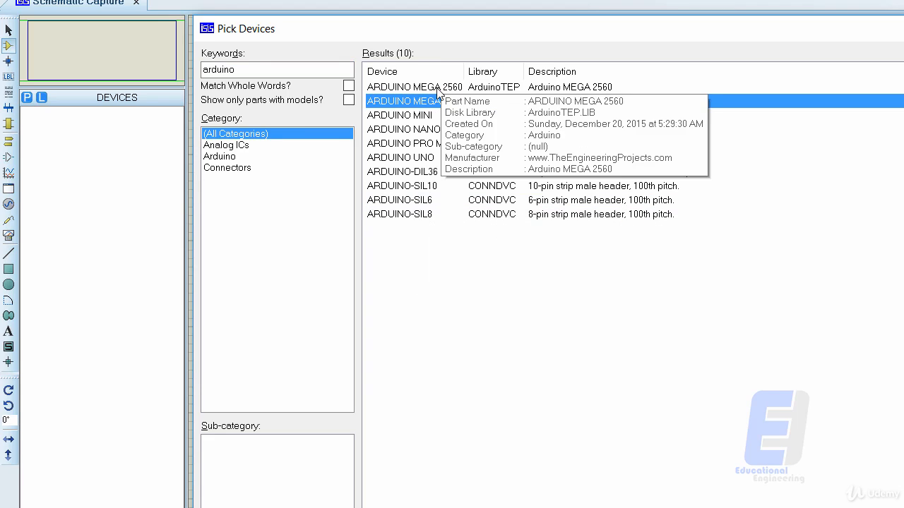
{"action": "left_click", "coordinate": [413, 101]}
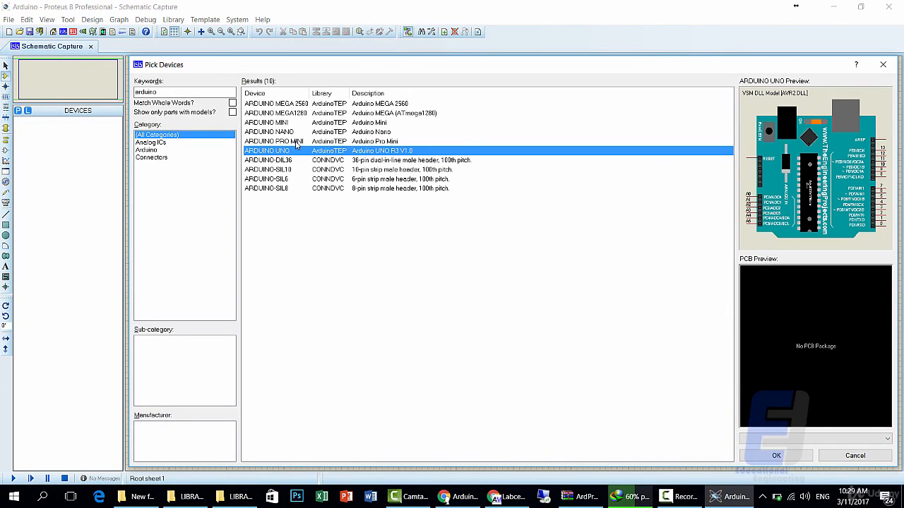
{"action": "mouse_move", "coordinate": [295, 150]}
{"action": "type", "text": "led"}
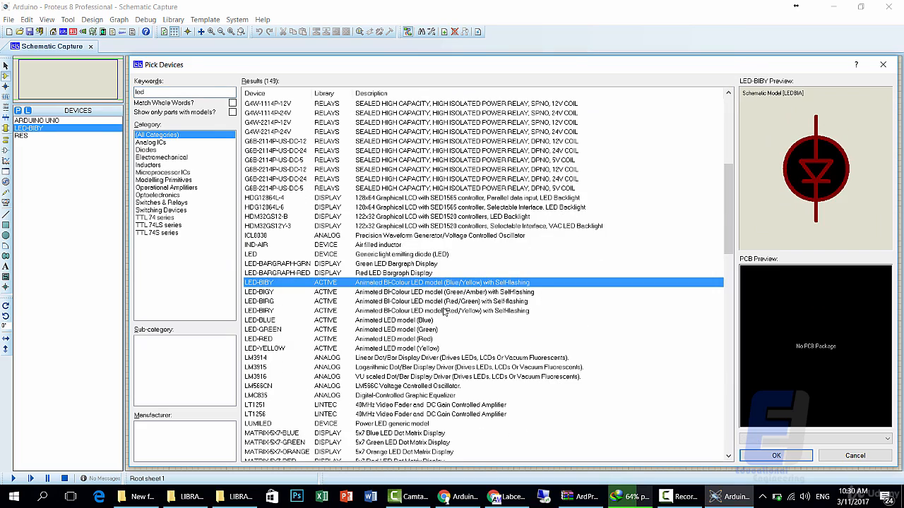
{"action": "left_click", "coordinate": [775, 455]}
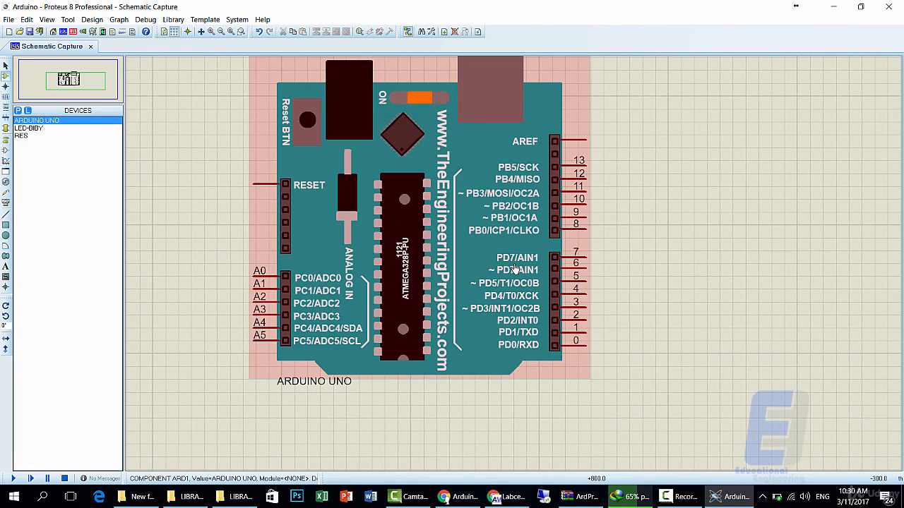
Place resistor R1 beside Arduino pin 13 and LED D1 after it, wiring them together.
{"action": "left_click", "coordinate": [678, 248]}
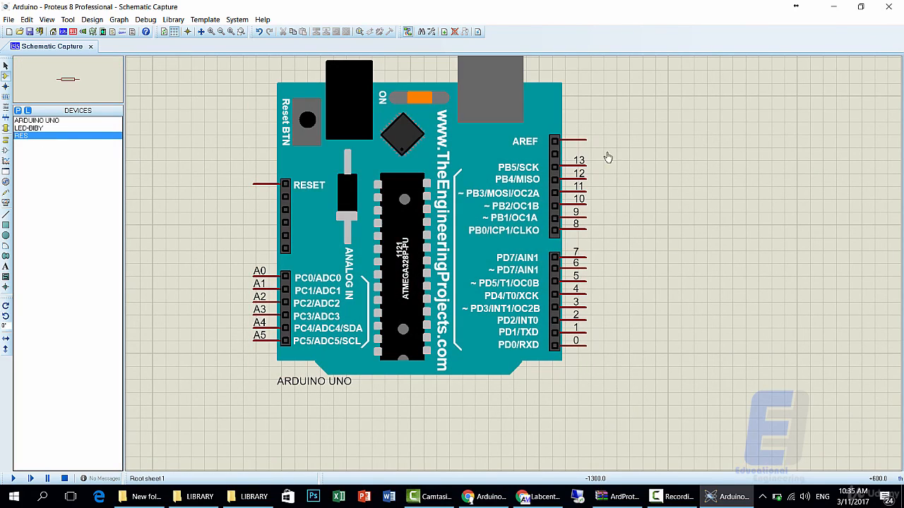
{"action": "left_click", "coordinate": [653, 173]}
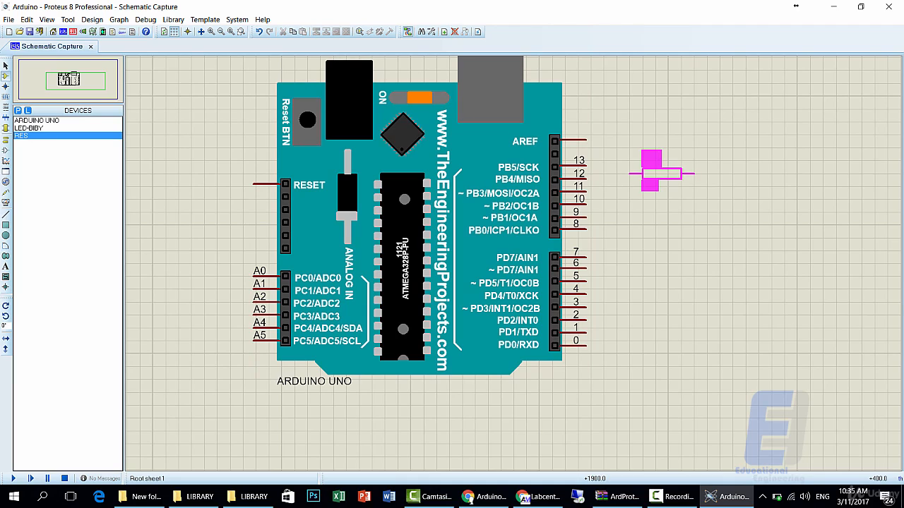
{"action": "left_click", "coordinate": [403, 212]}
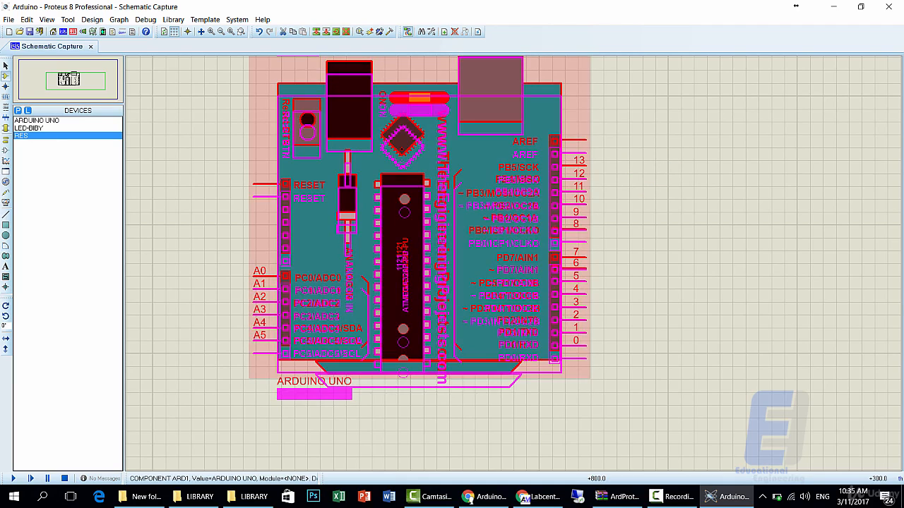
{"action": "left_click", "coordinate": [639, 171]}
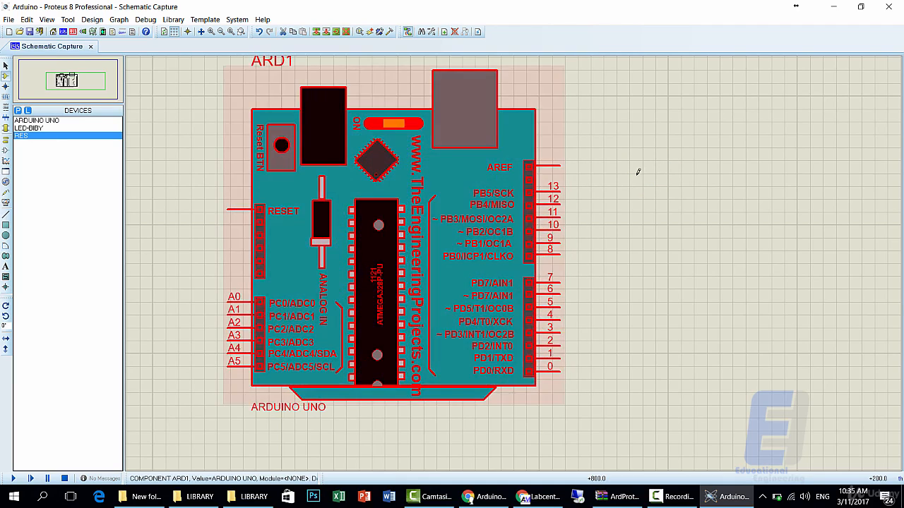
{"action": "left_click", "coordinate": [47, 19]}
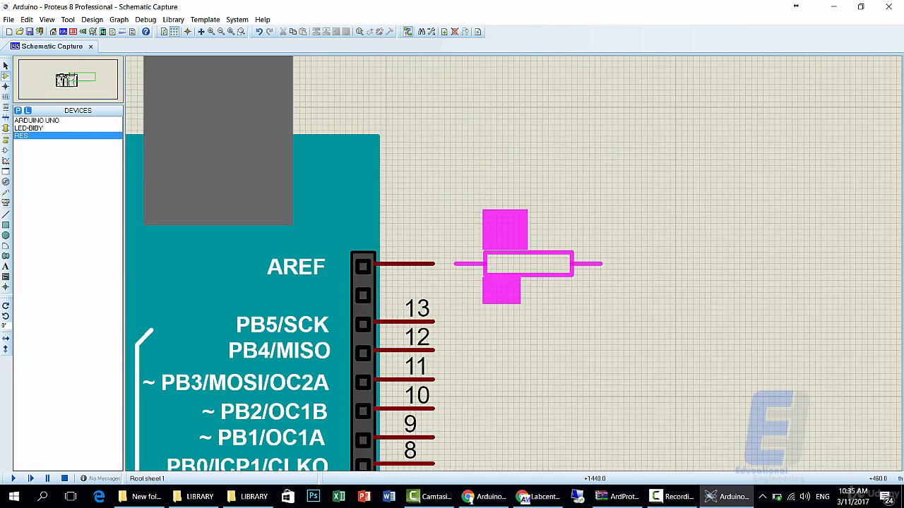
{"action": "left_click_drag", "start_coordinate": [526, 265], "coordinate": [544, 321]}
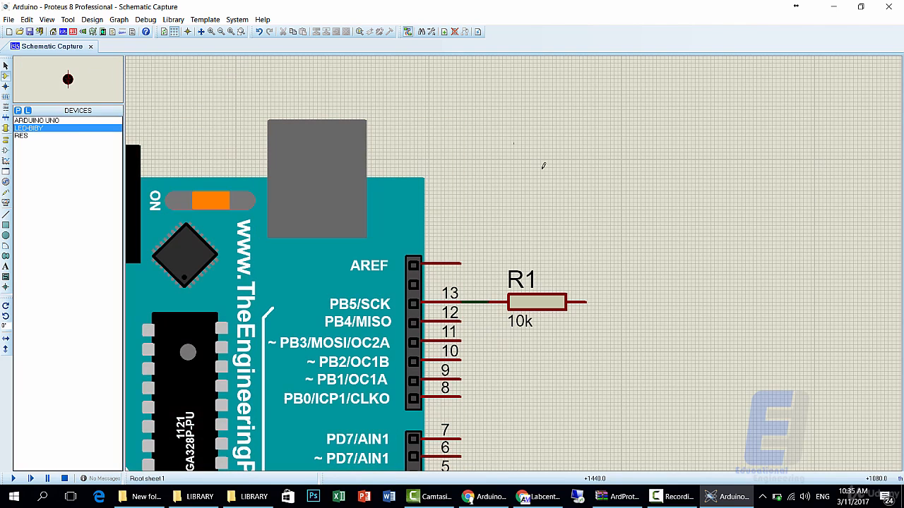
{"action": "left_click", "coordinate": [650, 282]}
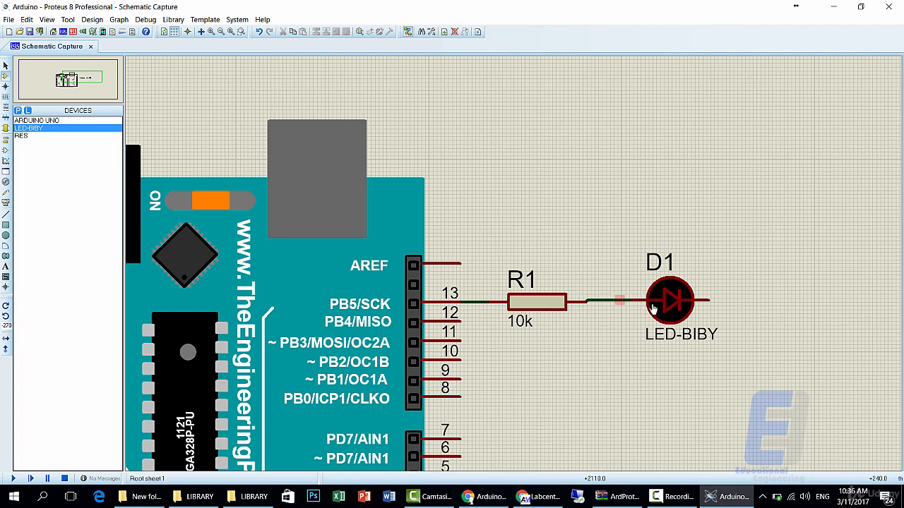
{"action": "left_click", "coordinate": [6, 143]}
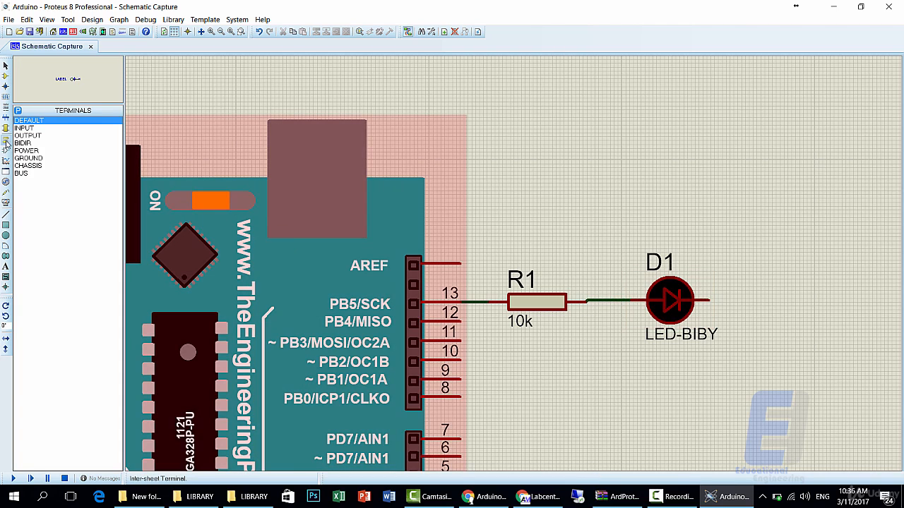
Place a GROUND terminal right of D1, wire D1 to it, and rotate it.
{"action": "left_click", "coordinate": [28, 158]}
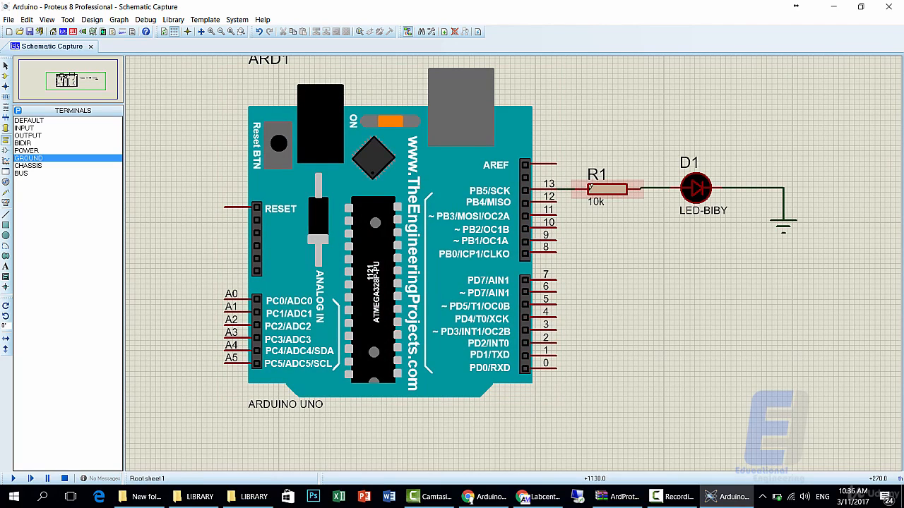
{"action": "left_click", "coordinate": [695, 188]}
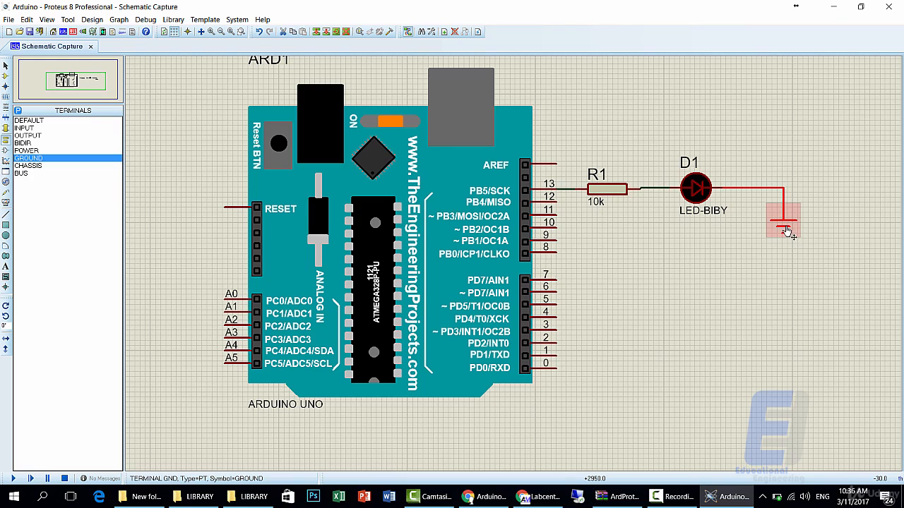
{"action": "left_click", "coordinate": [784, 212]}
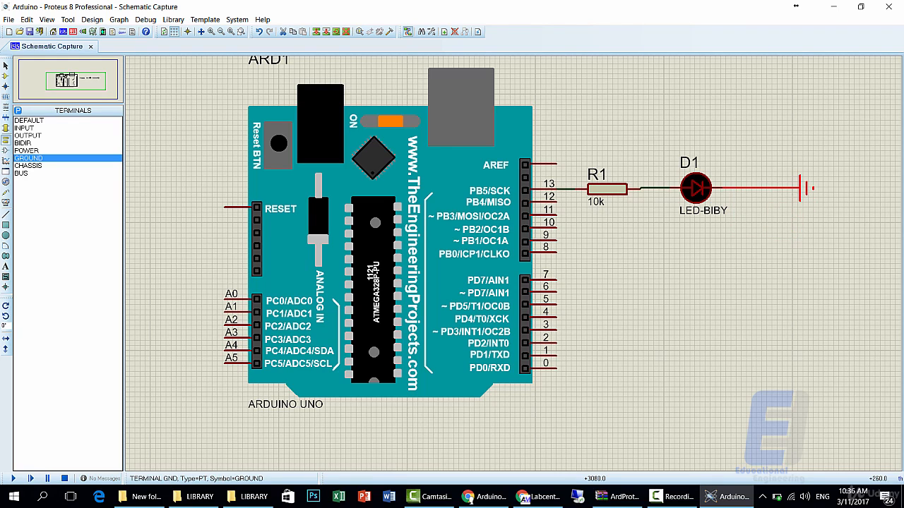
View LED D1's properties, then change resistor R1's Resistance to 22.
{"action": "double_click", "coordinate": [696, 189]}
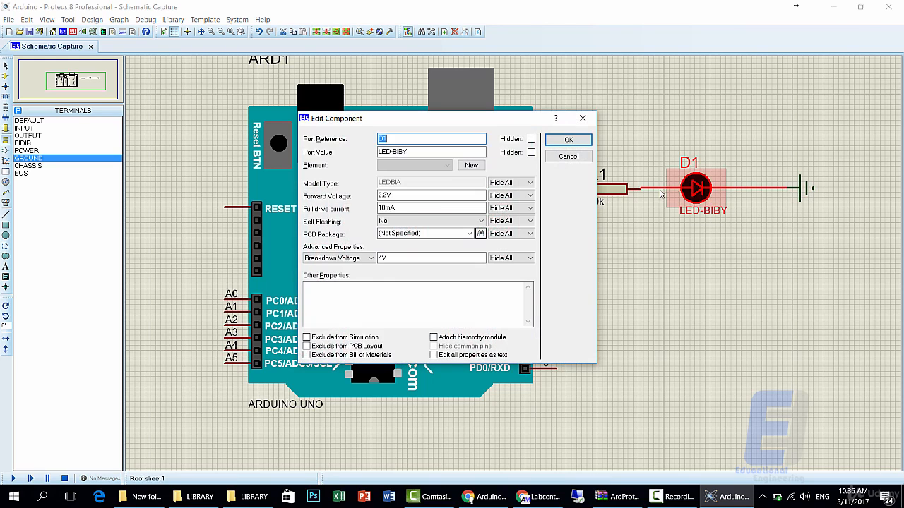
{"action": "left_click", "coordinate": [530, 152]}
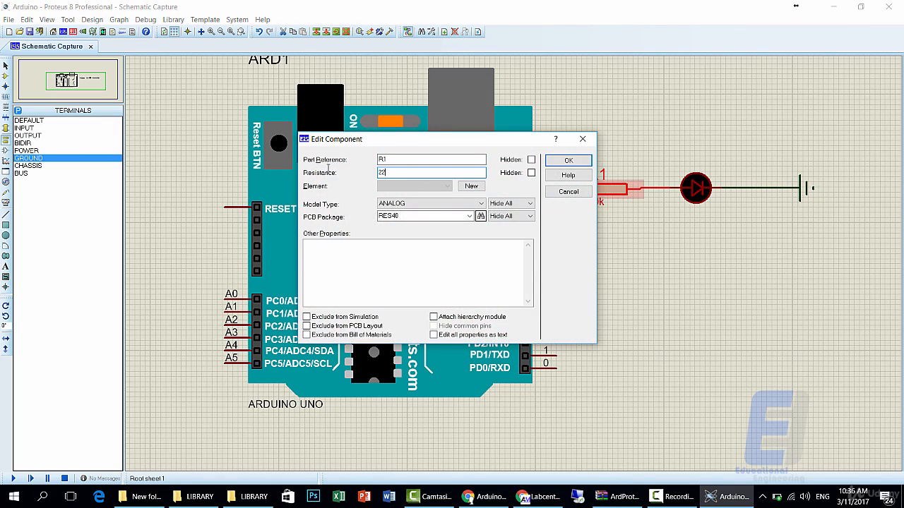
{"action": "left_click", "coordinate": [567, 160]}
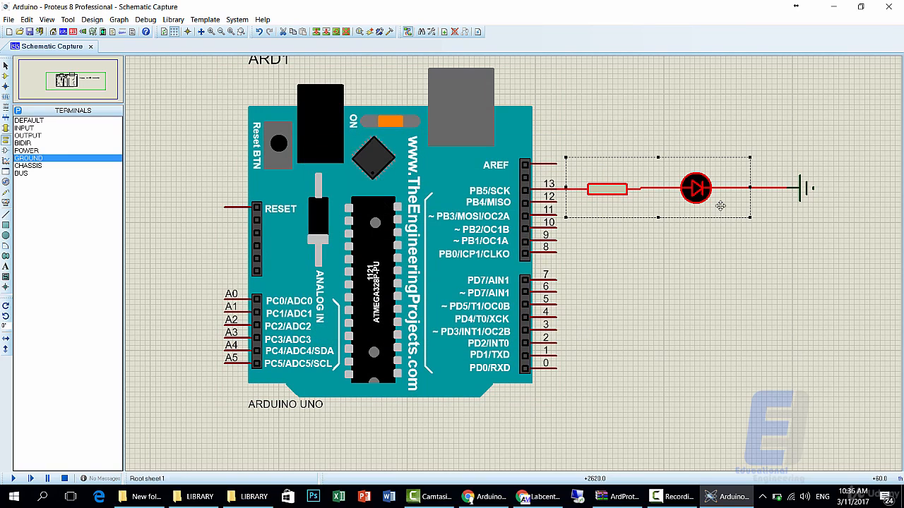
Block-copy the resistor–LED pair and place a copy beside pin 12.
{"action": "right_click", "coordinate": [695, 187]}
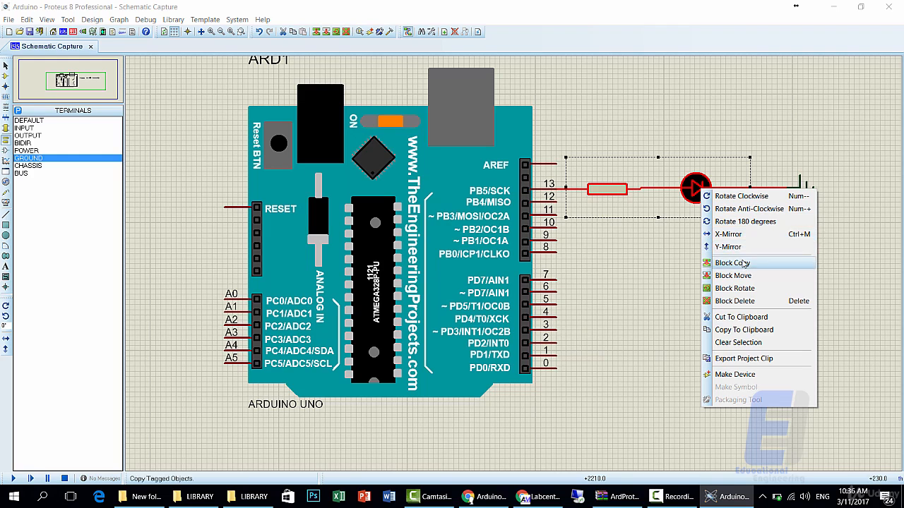
{"action": "left_click", "coordinate": [732, 263]}
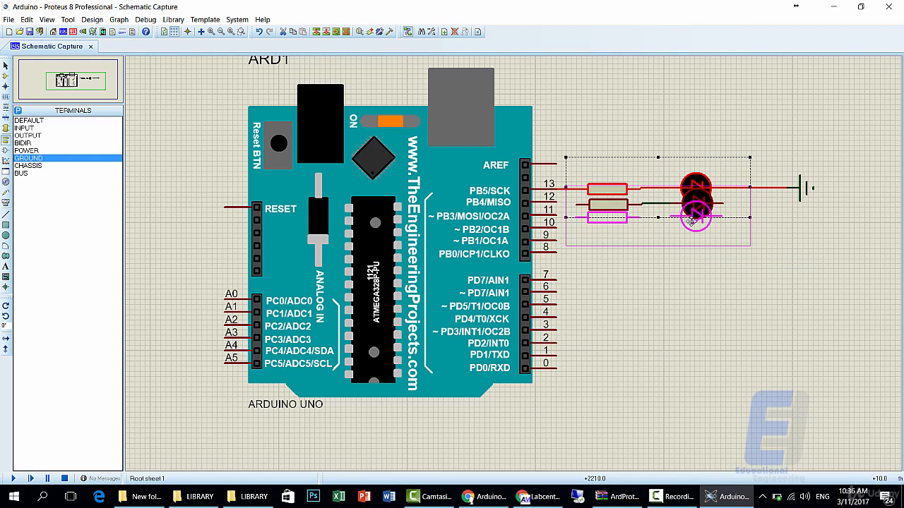
{"action": "left_click", "coordinate": [695, 231]}
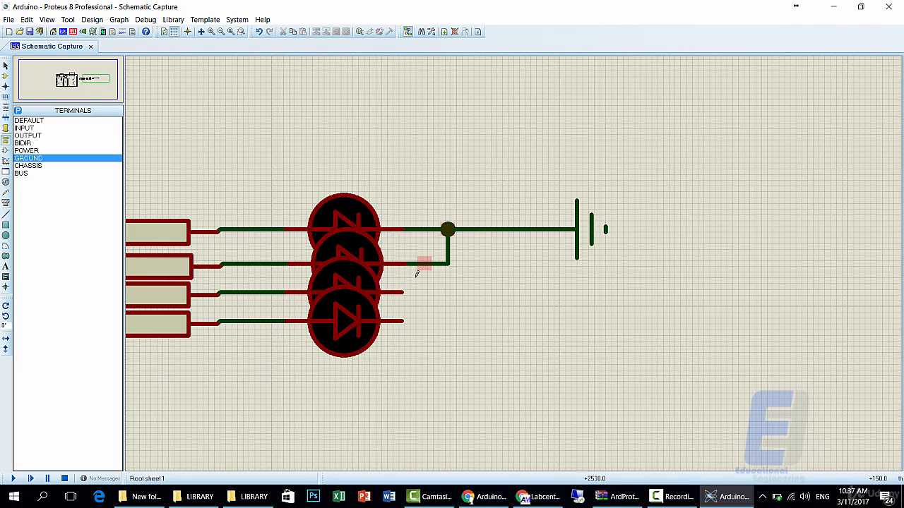
Right-click on the sheet while connecting the third and fourth LEDs to ground.
{"action": "right_click", "coordinate": [410, 292]}
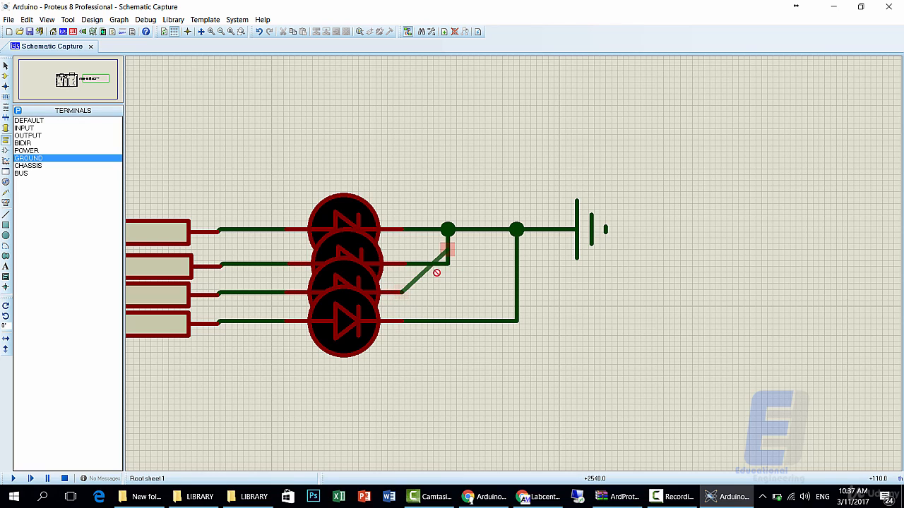
{"action": "right_click", "coordinate": [460, 295]}
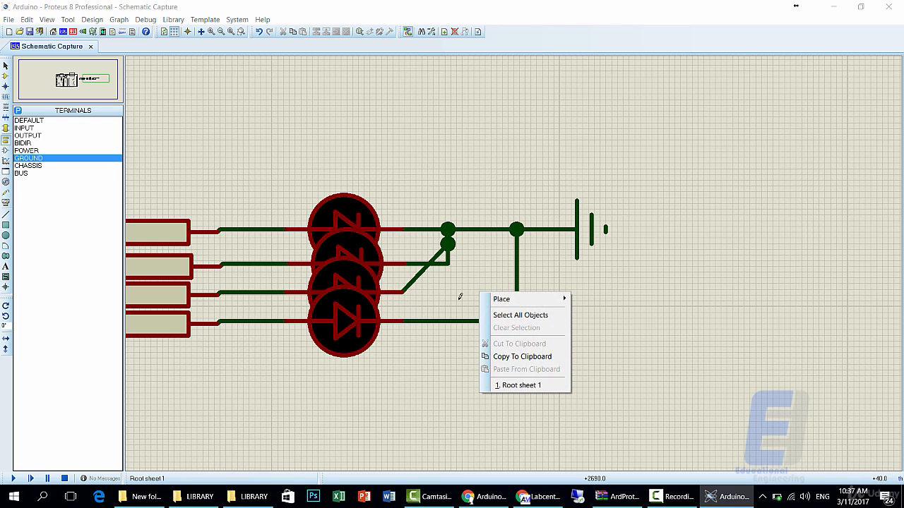